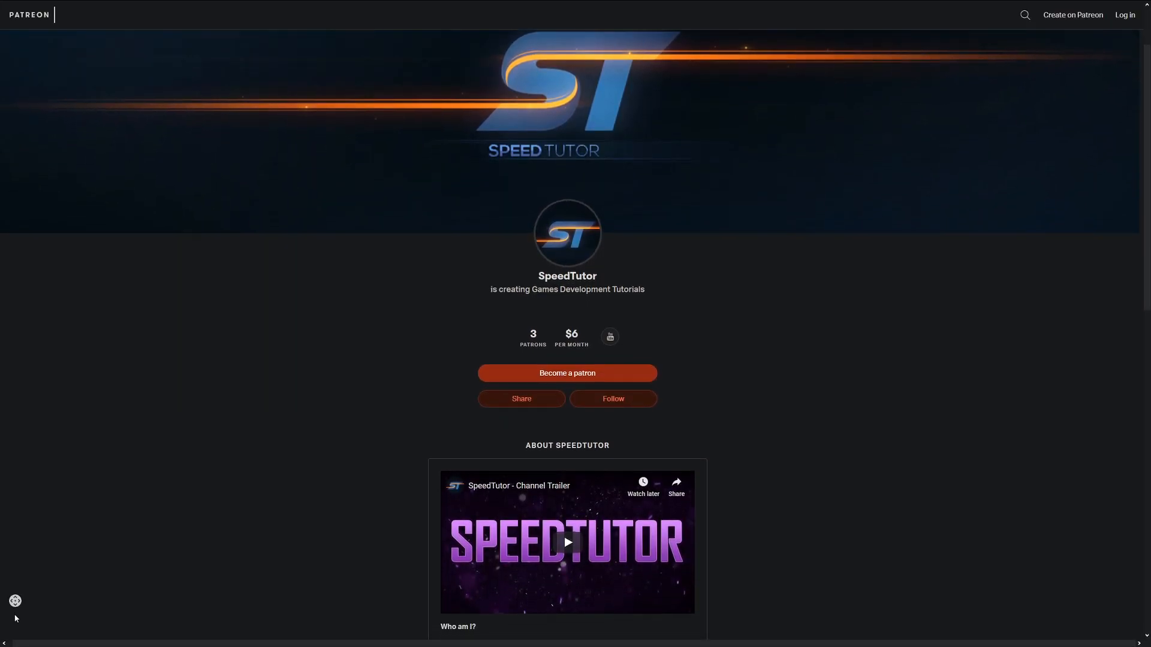
Apply the Small Text style to the top heading, making it white at size 30
scroll(down, 3)
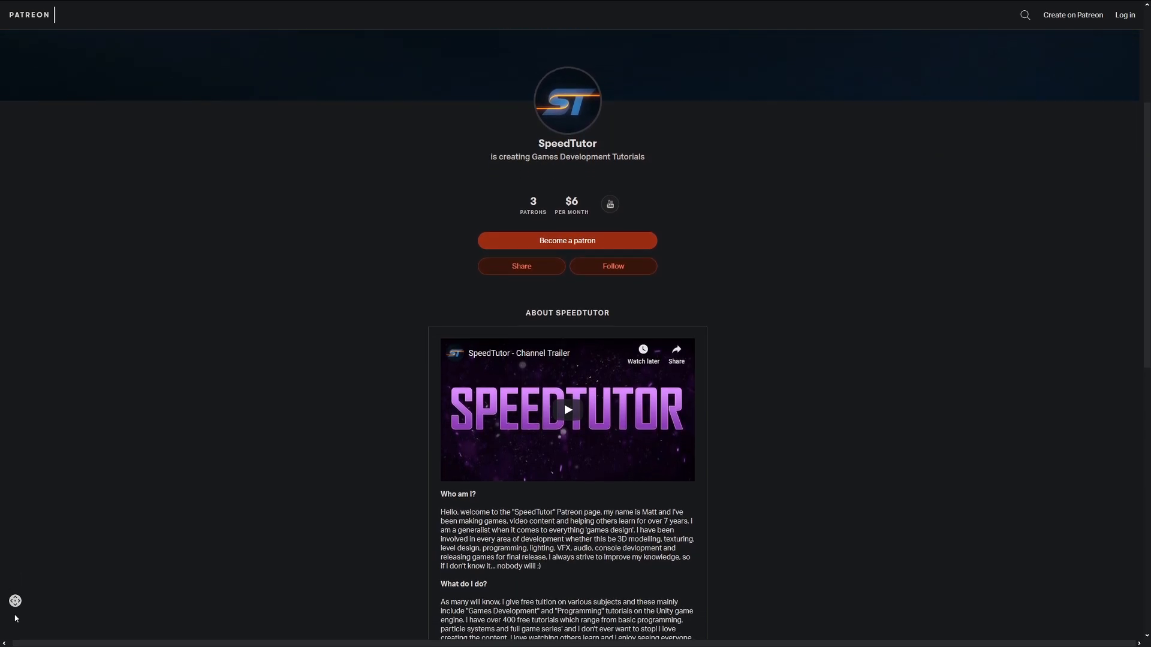
scroll(down, 3)
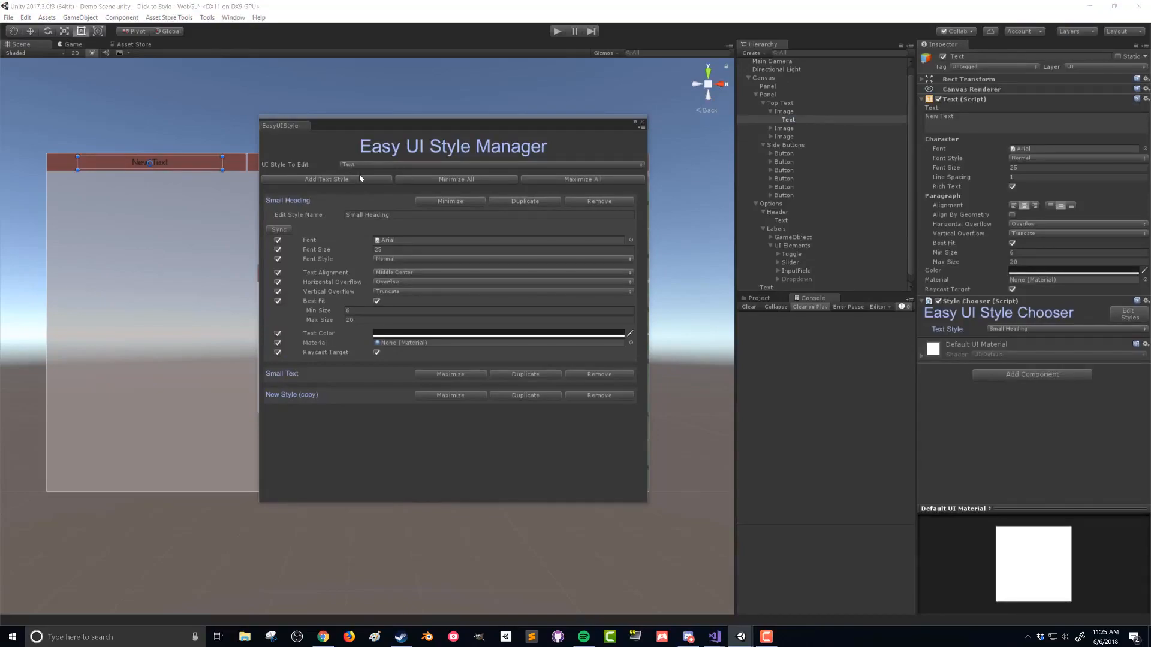
mouse_move(336, 205)
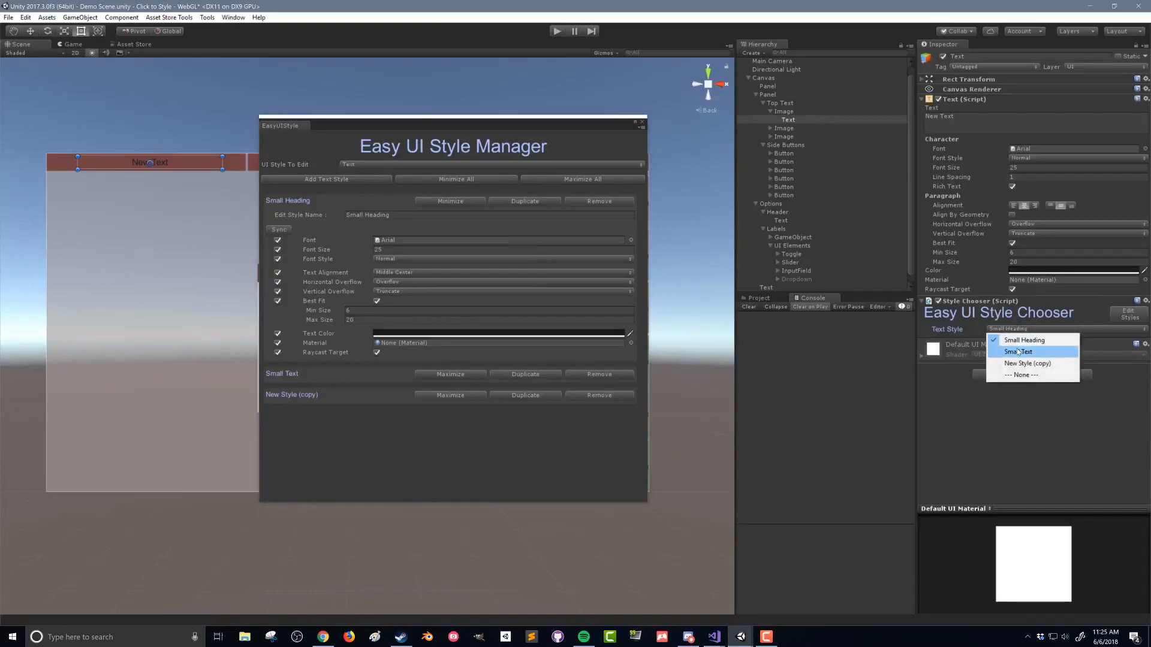
click(1018, 352)
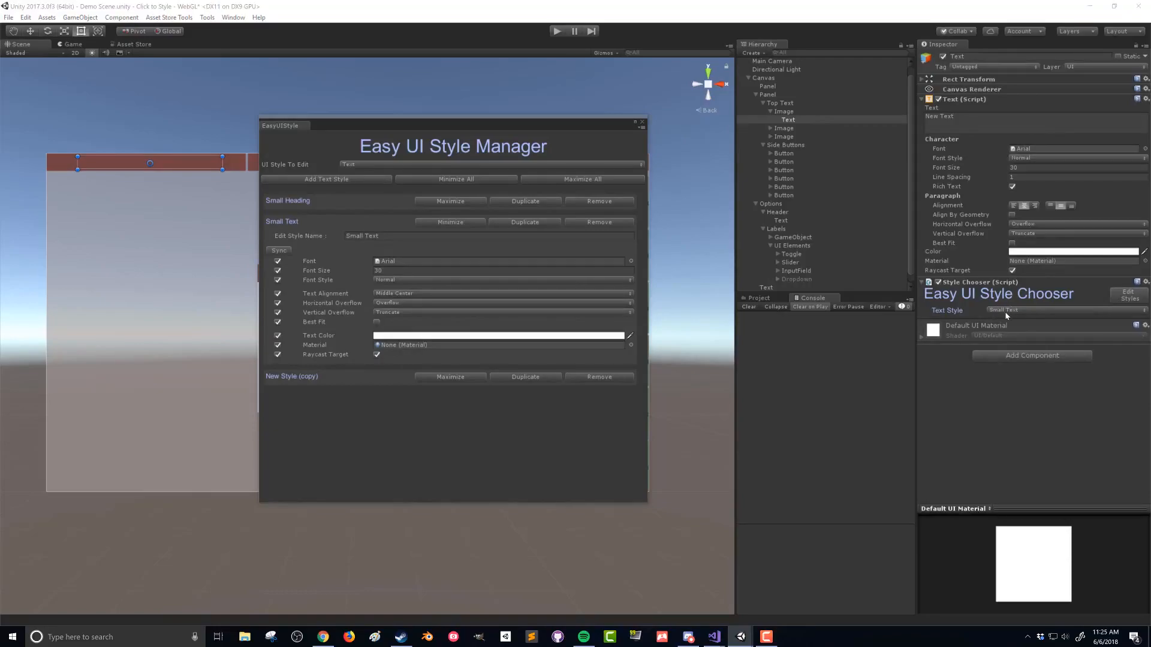
mouse_move(646, 124)
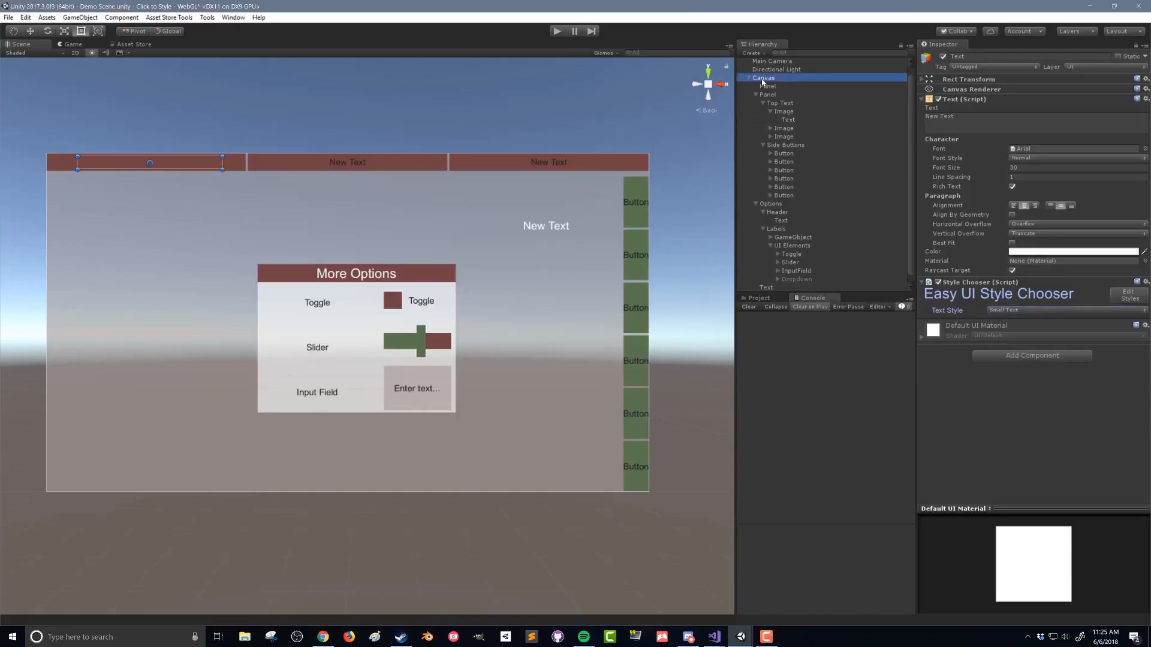
Add a UI Text to the Canvas, move it to the panel's upper left, and set font size 25
right_click(763, 77)
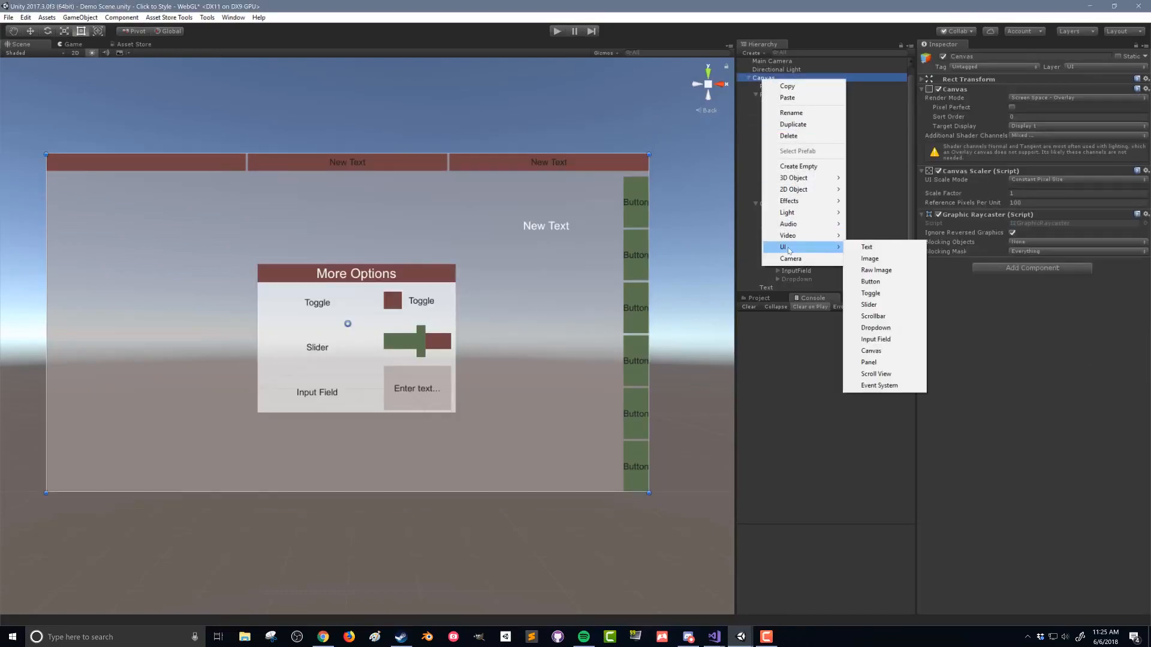
click(867, 246)
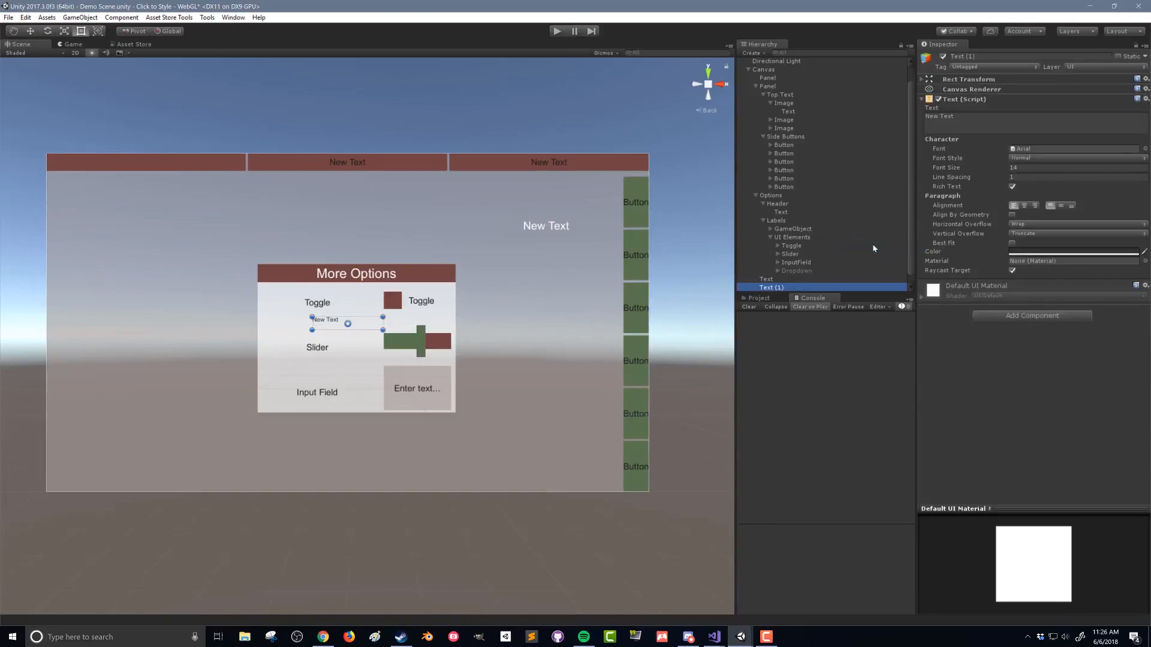
mouse_move(356, 317)
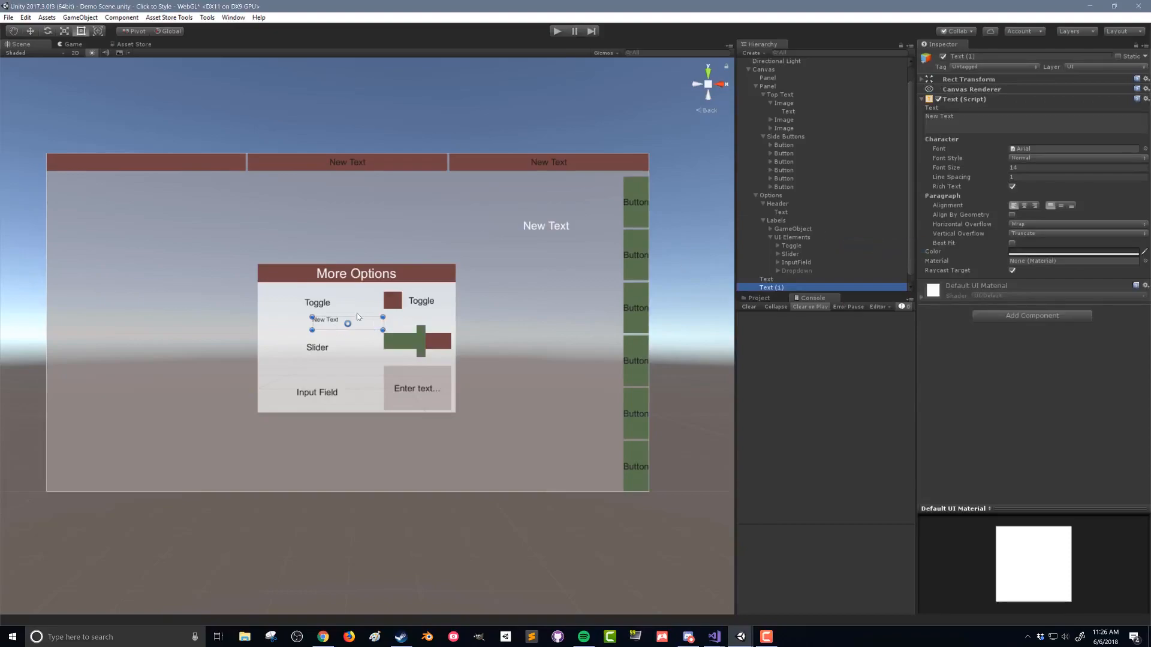
drag(347, 323, 150, 219)
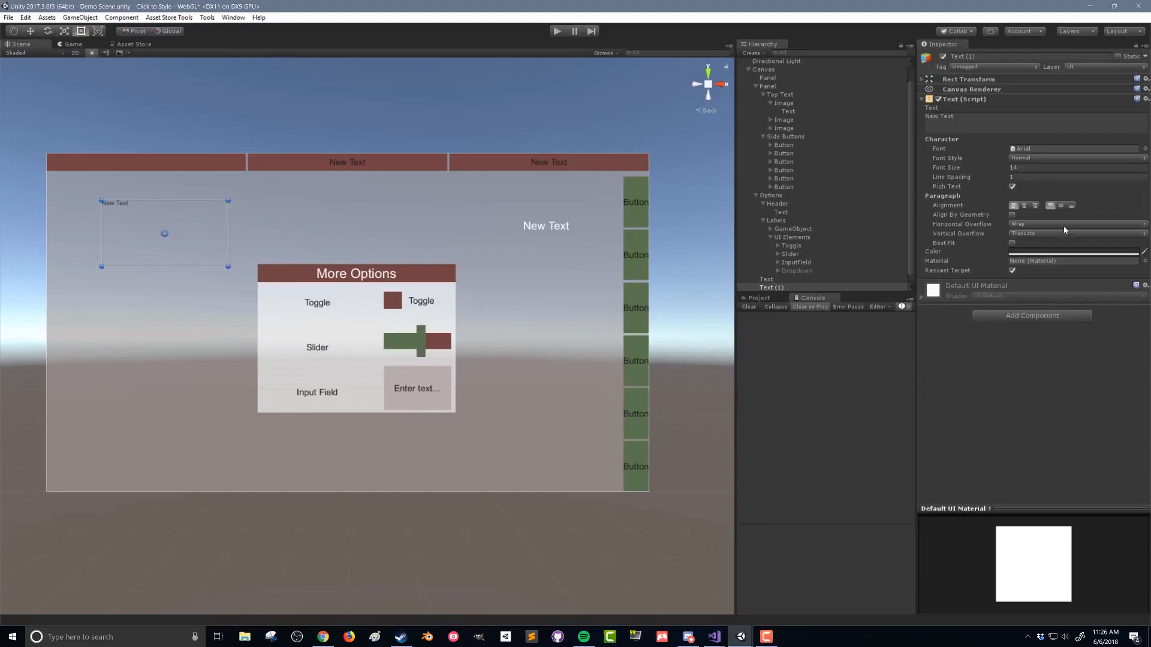
click(1076, 167)
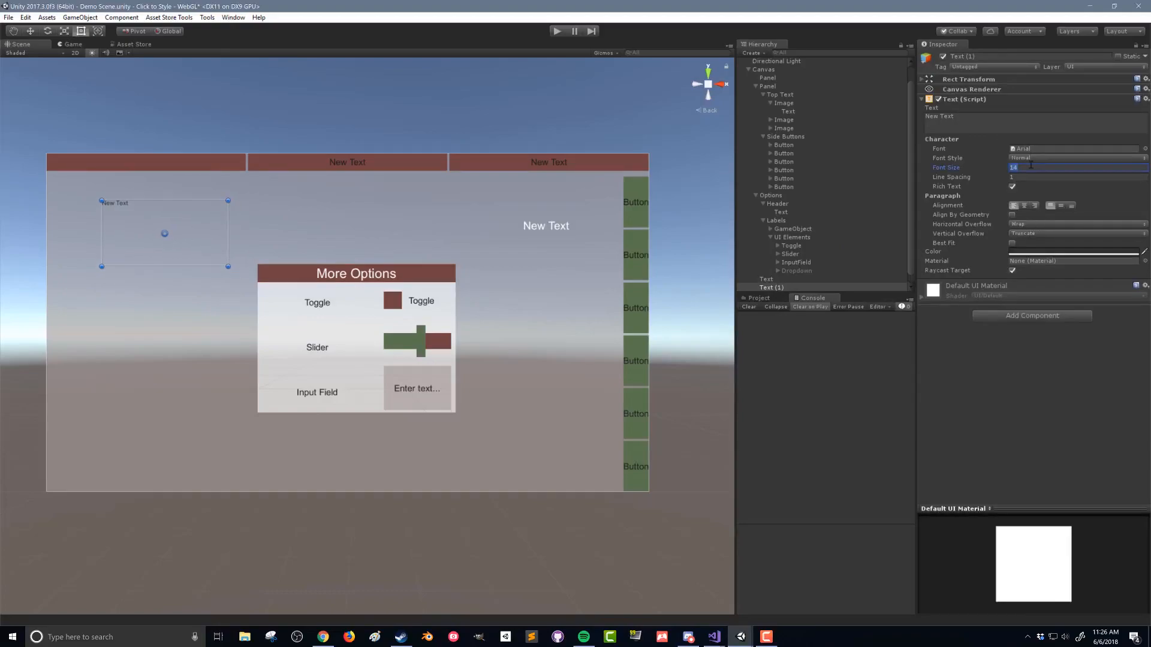
text(25)
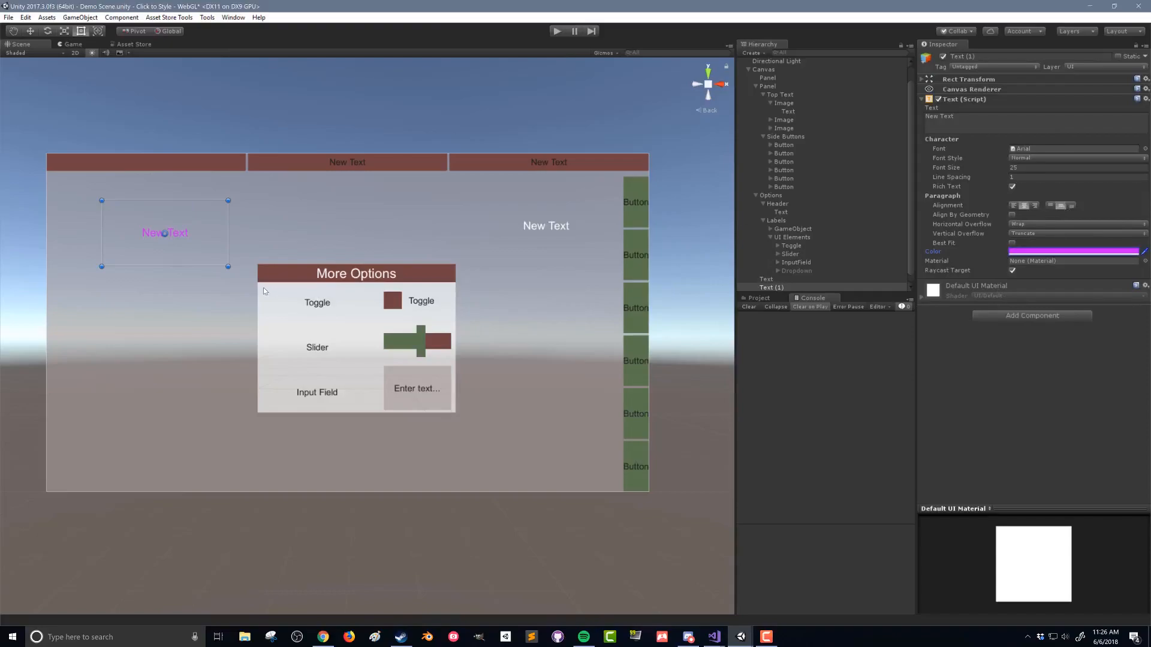
mouse_move(189, 253)
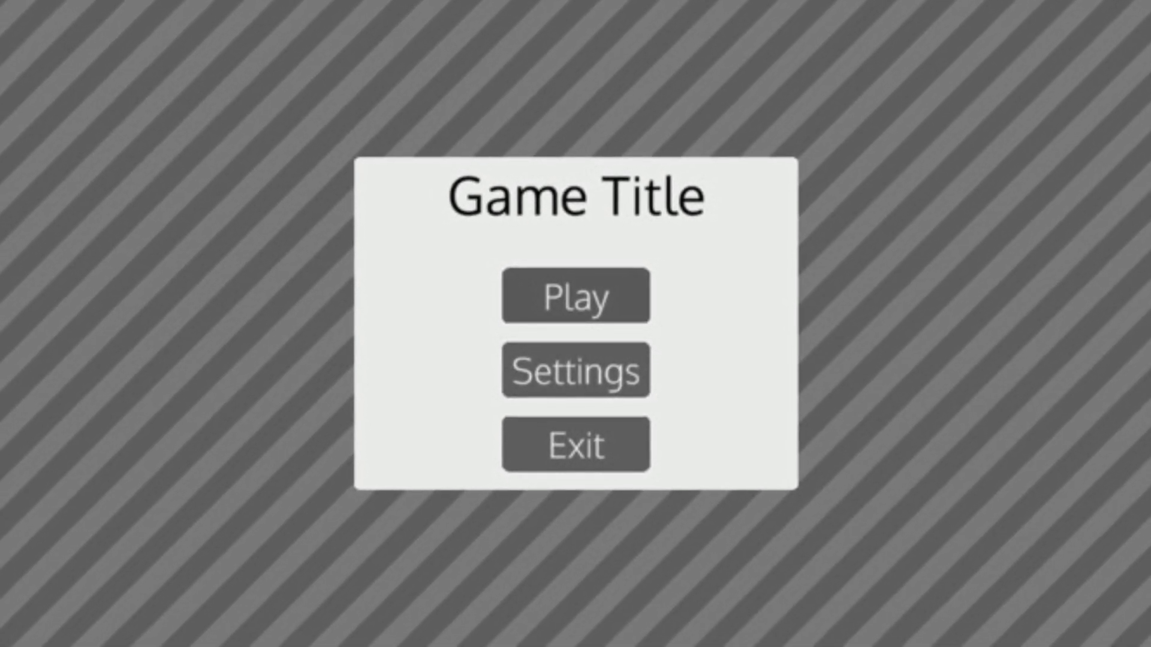
Open the login demo's password recovery form and close it again
click(574, 297)
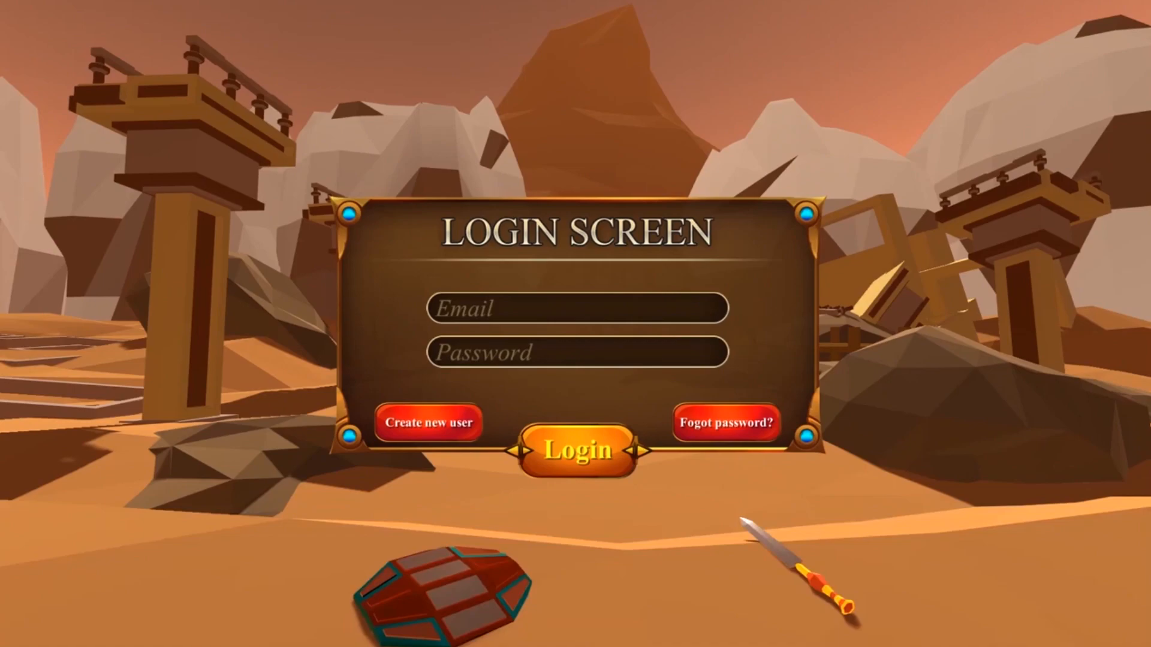
click(428, 422)
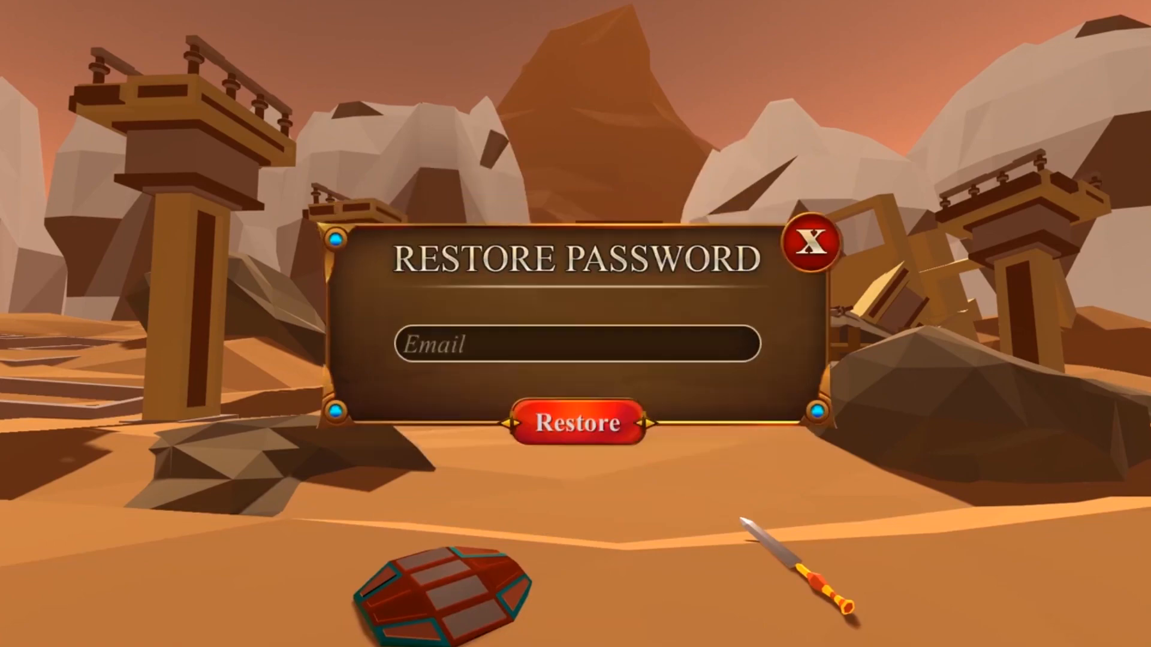
click(810, 244)
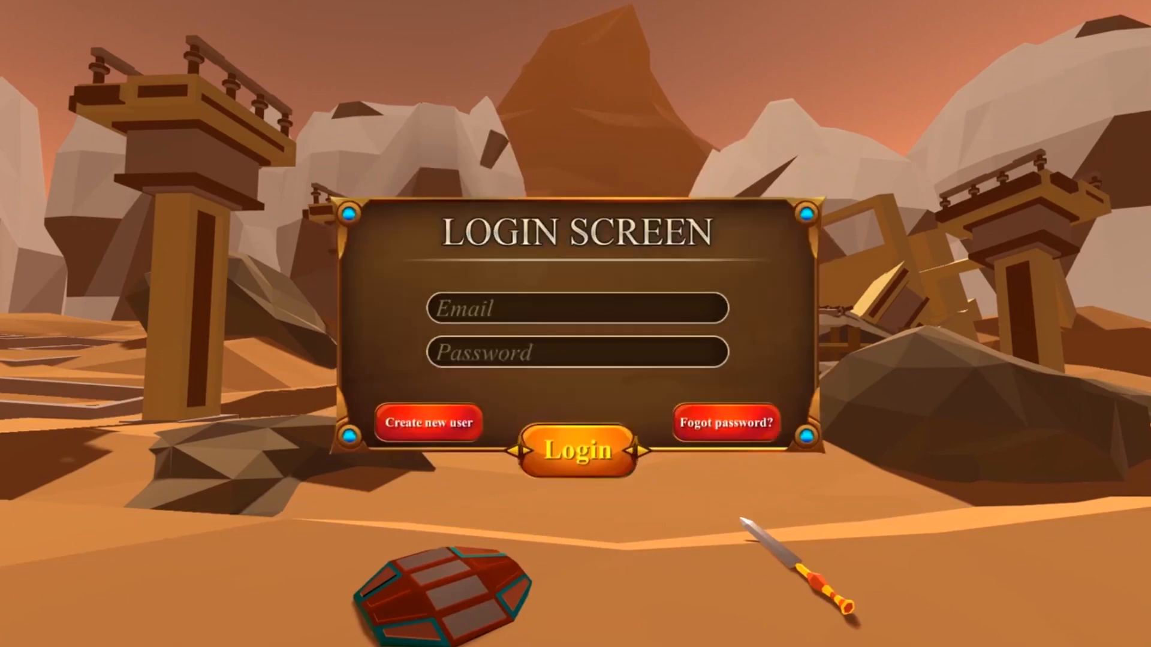
Enter an email address and submit the login details
click(574, 309)
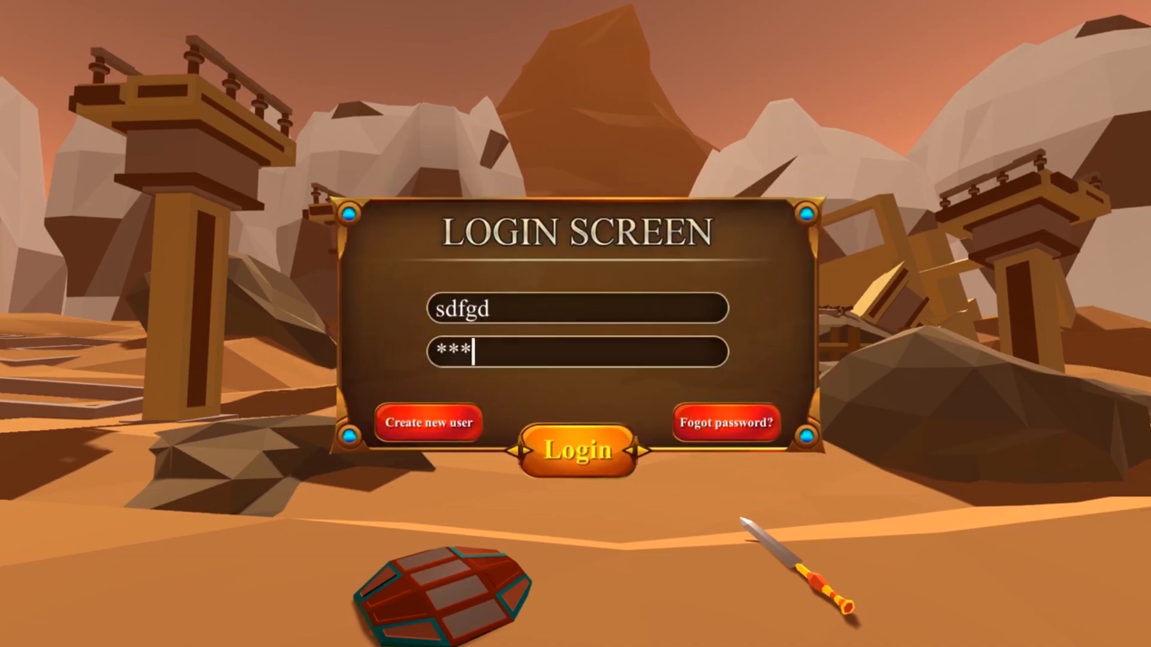
click(577, 450)
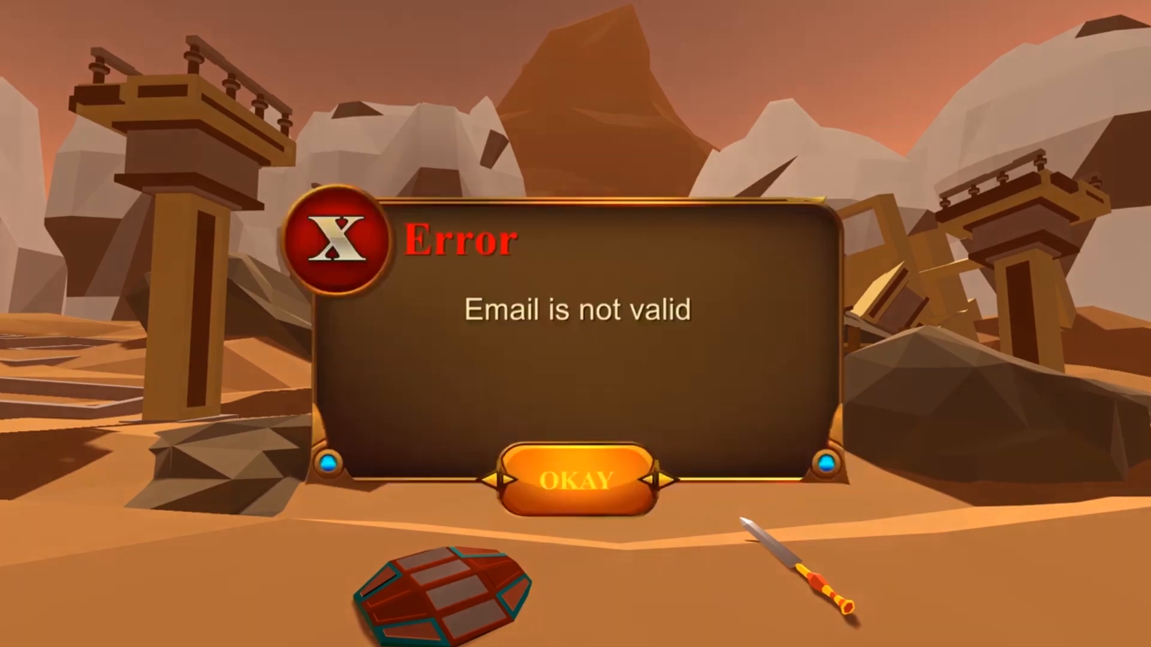
click(575, 477)
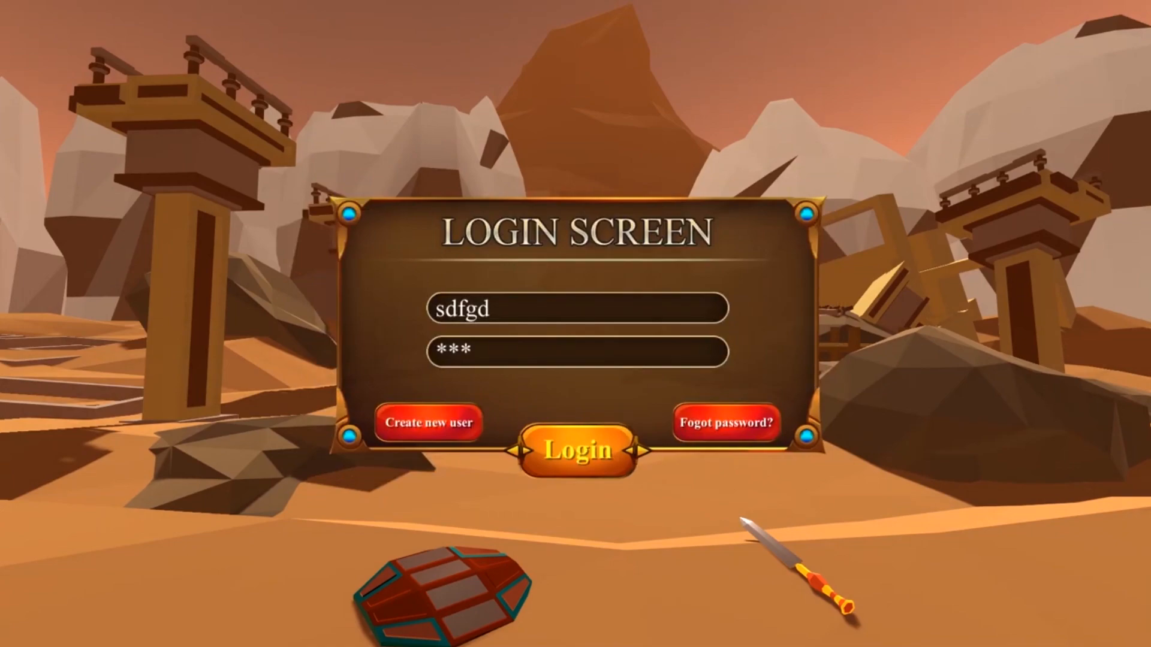
Open the new user registration form and enter the email testuser gmail.com
click(428, 421)
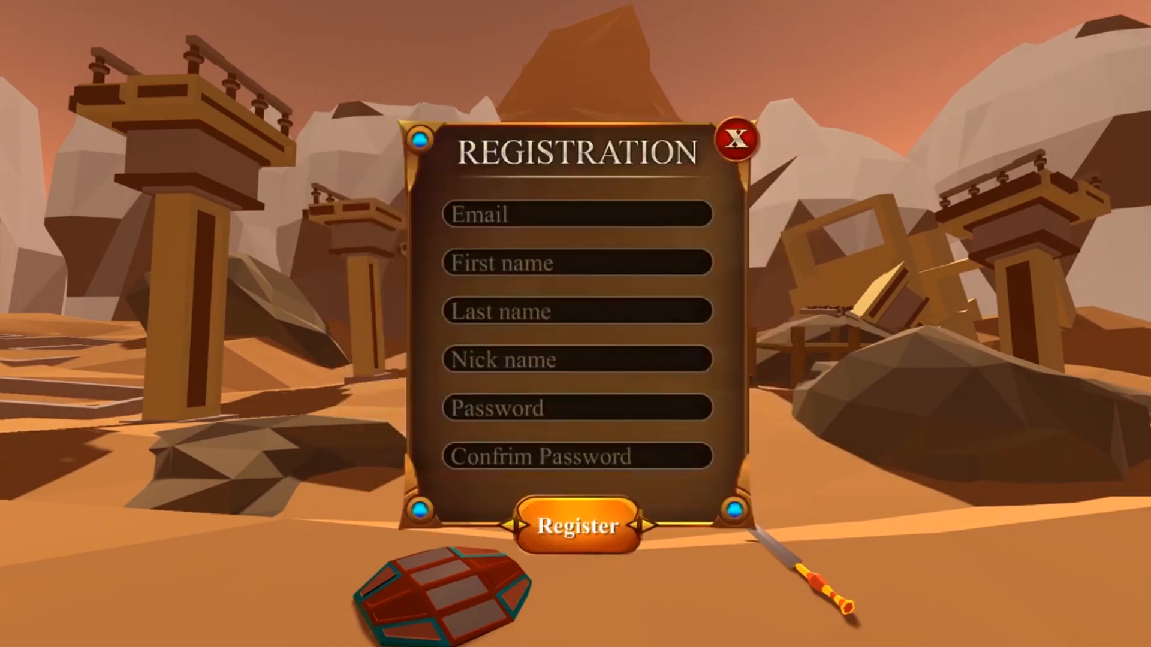
click(576, 214)
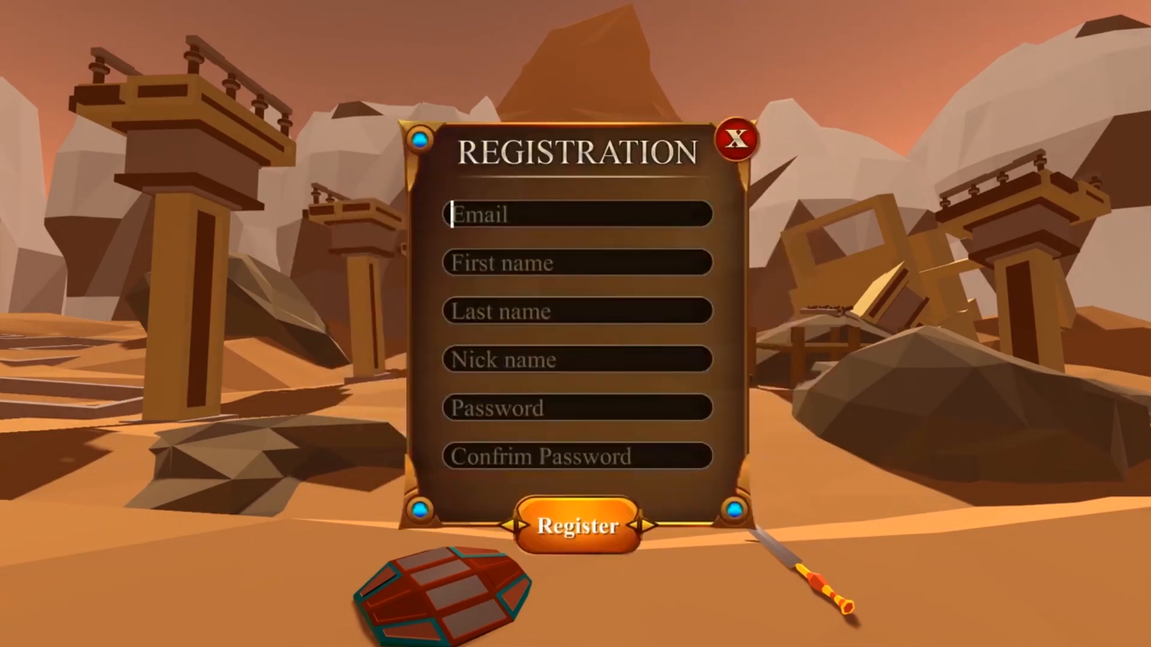
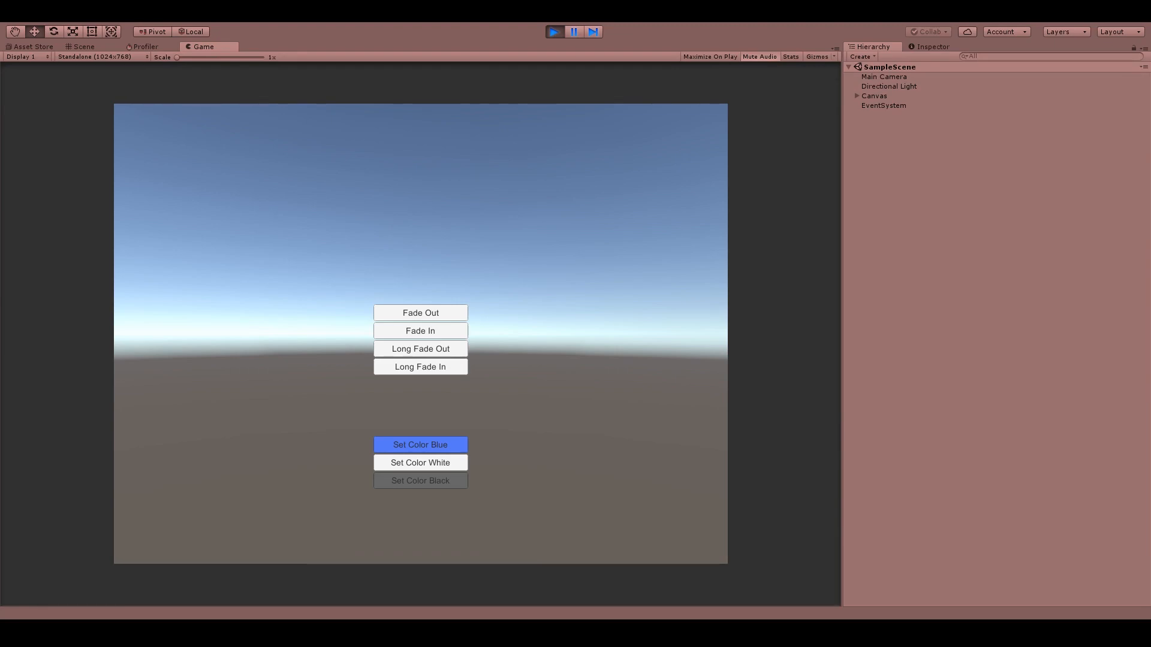
Run normal and long fade out/in, then set the fade color blue and fade in
click(419, 313)
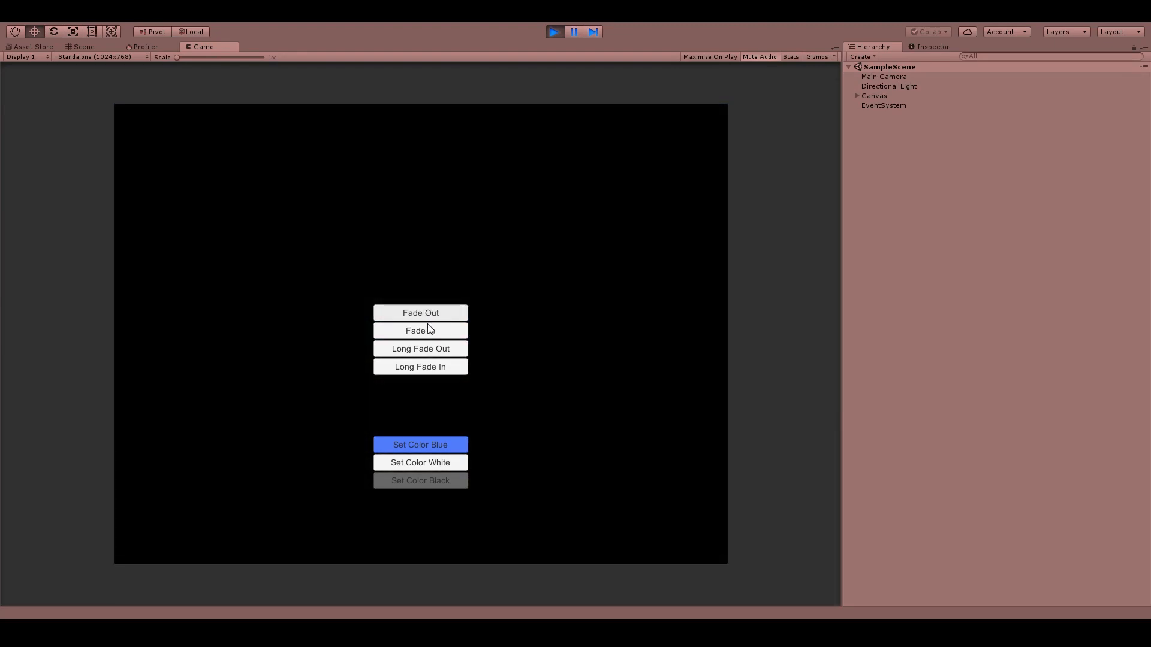
click(420, 313)
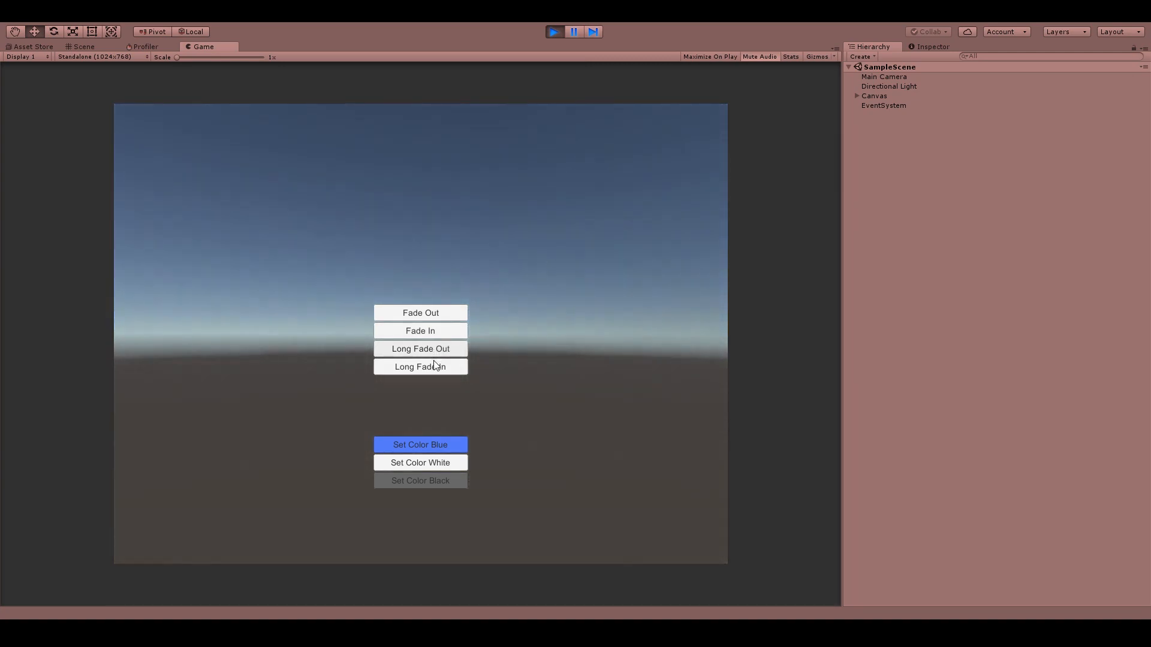
click(419, 349)
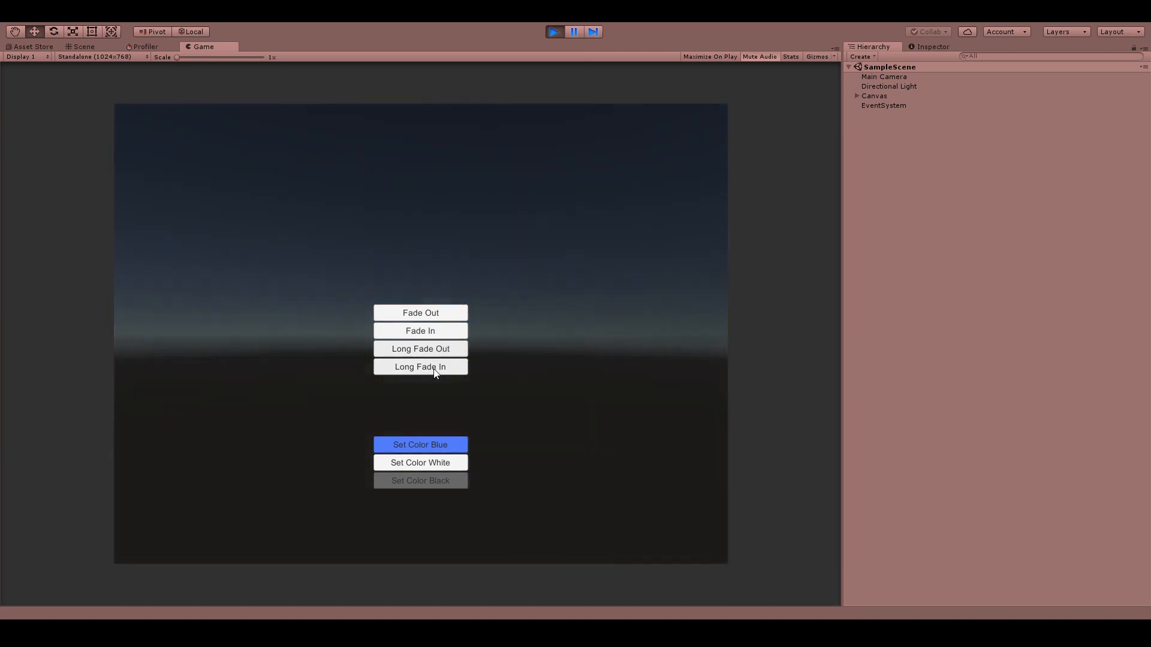
click(420, 366)
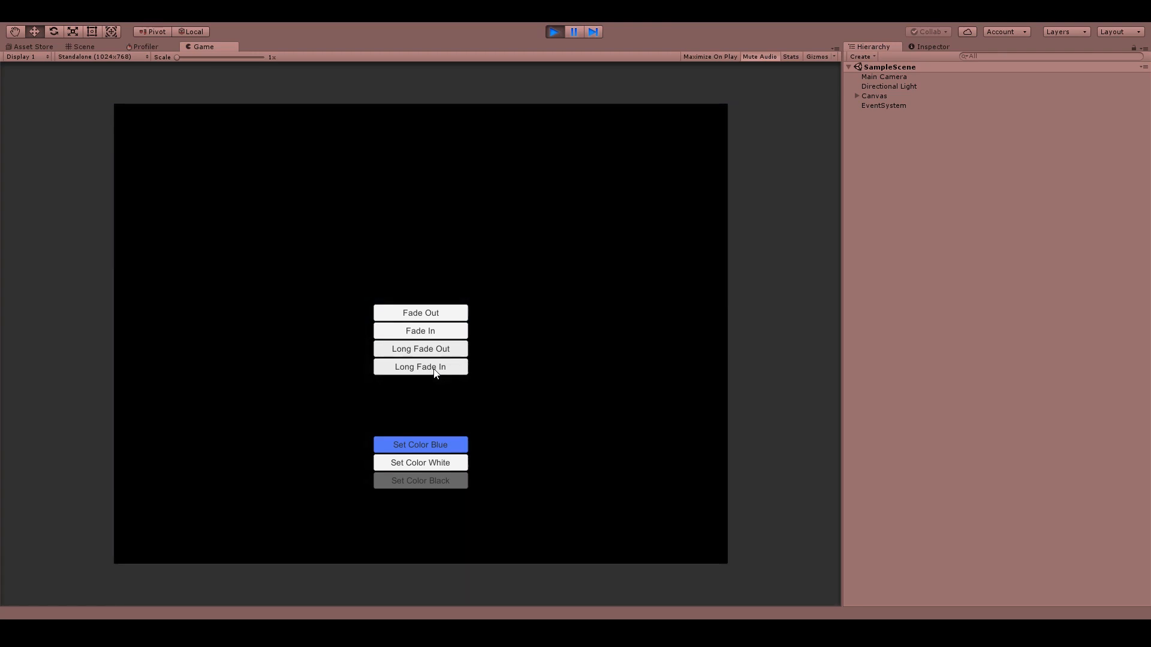
click(420, 367)
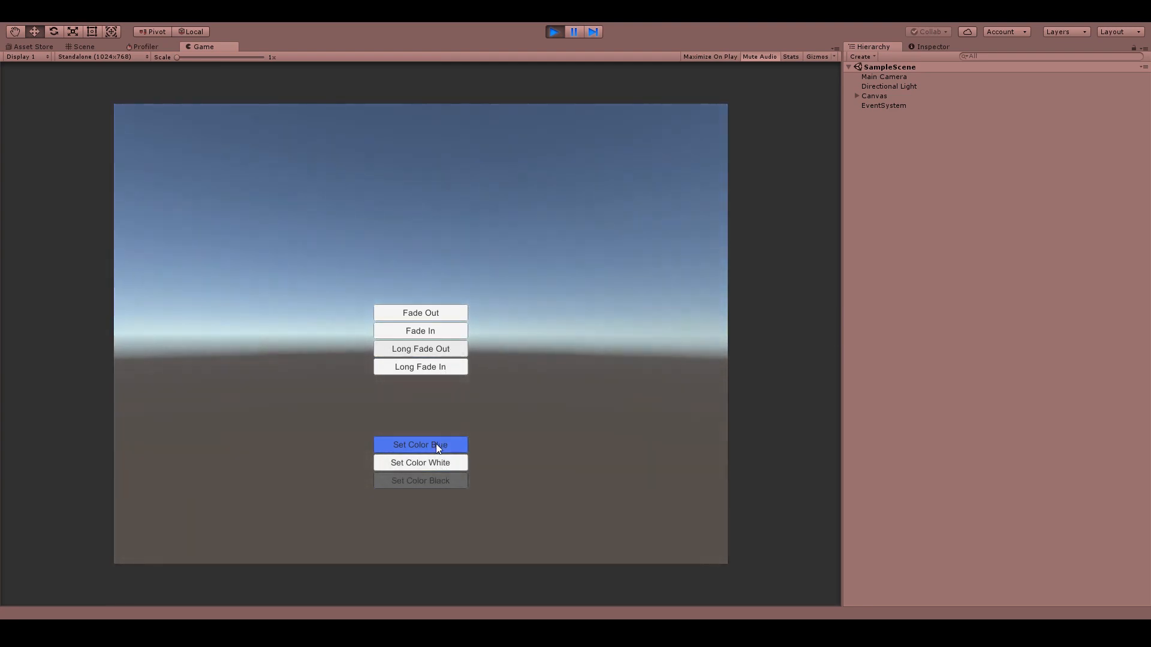
click(420, 445)
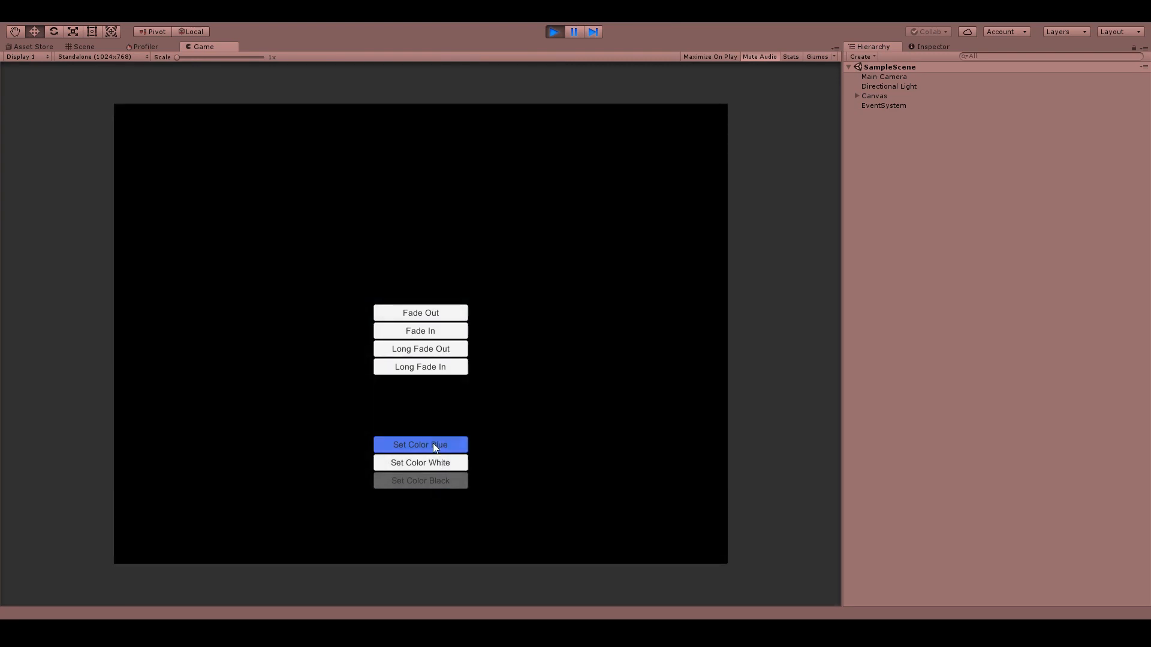
click(419, 331)
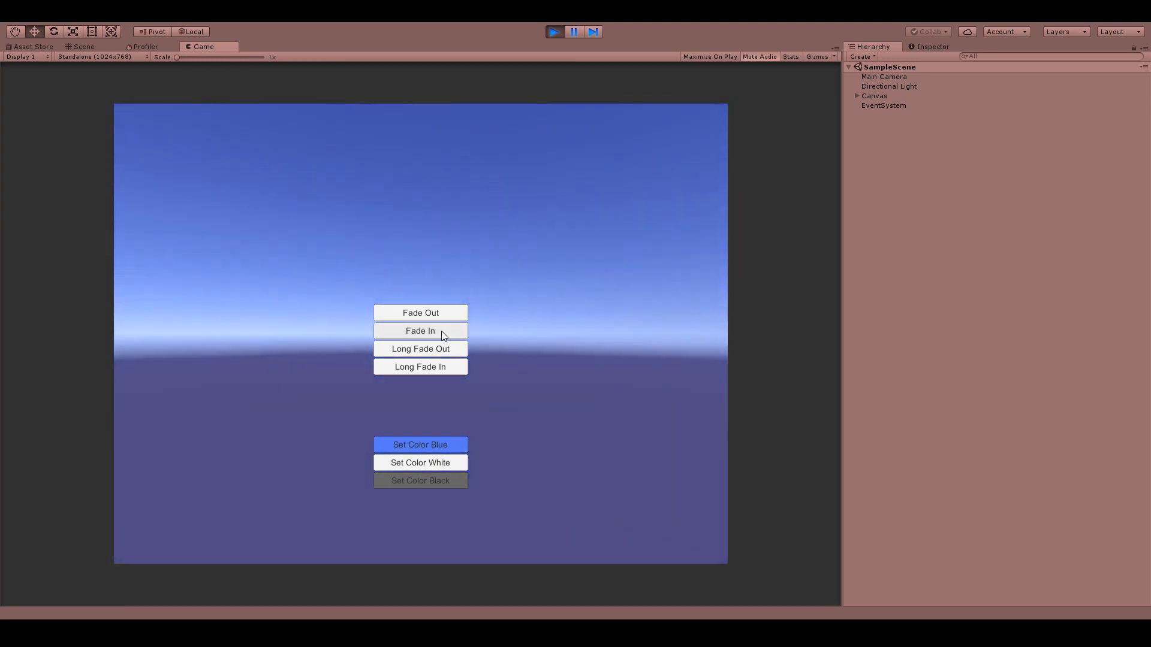